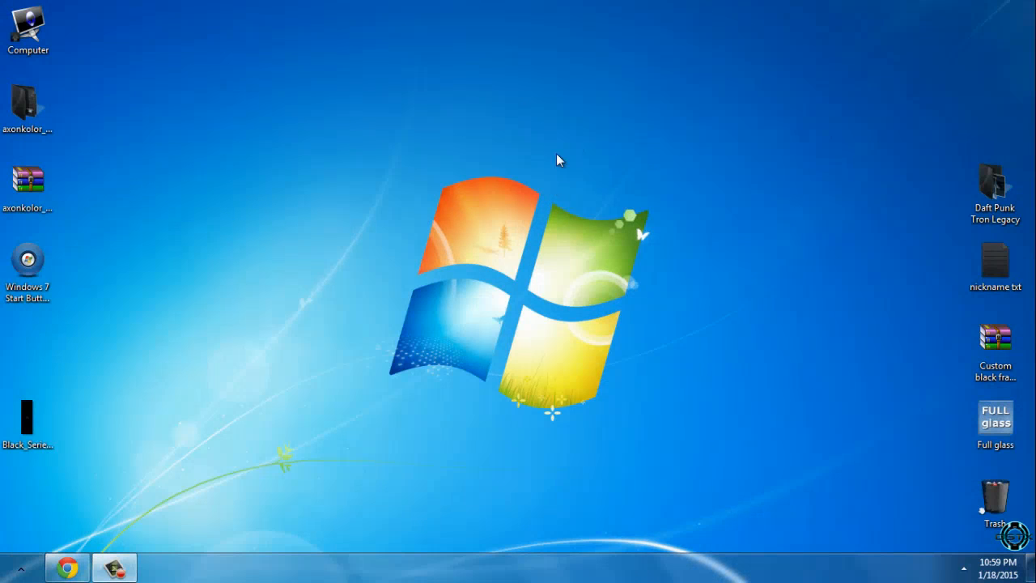
mouse_move(268, 180)
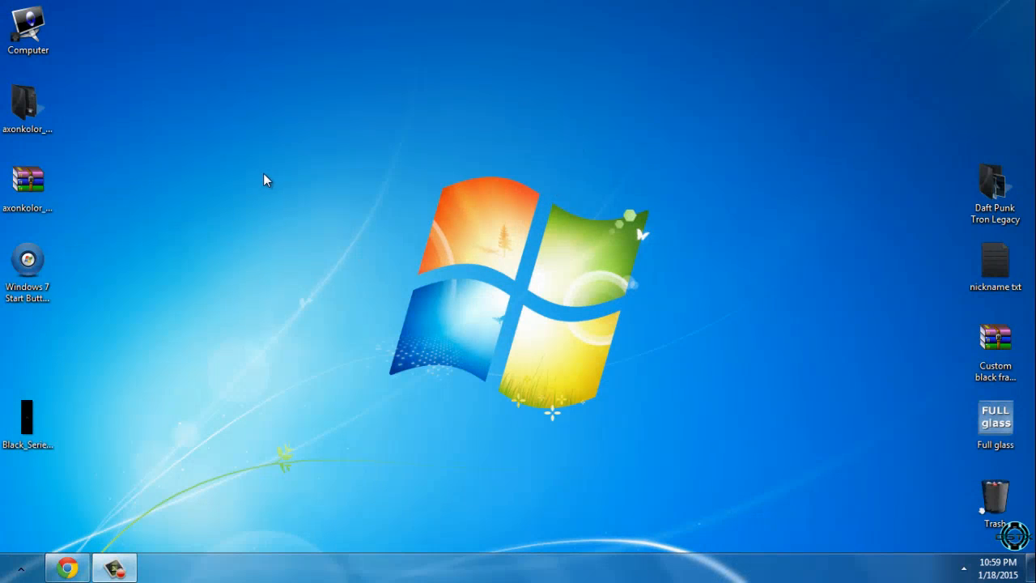
Step: Select the axonkolor archive on the desktop, view its options, and select the extracted folder
click(27, 185)
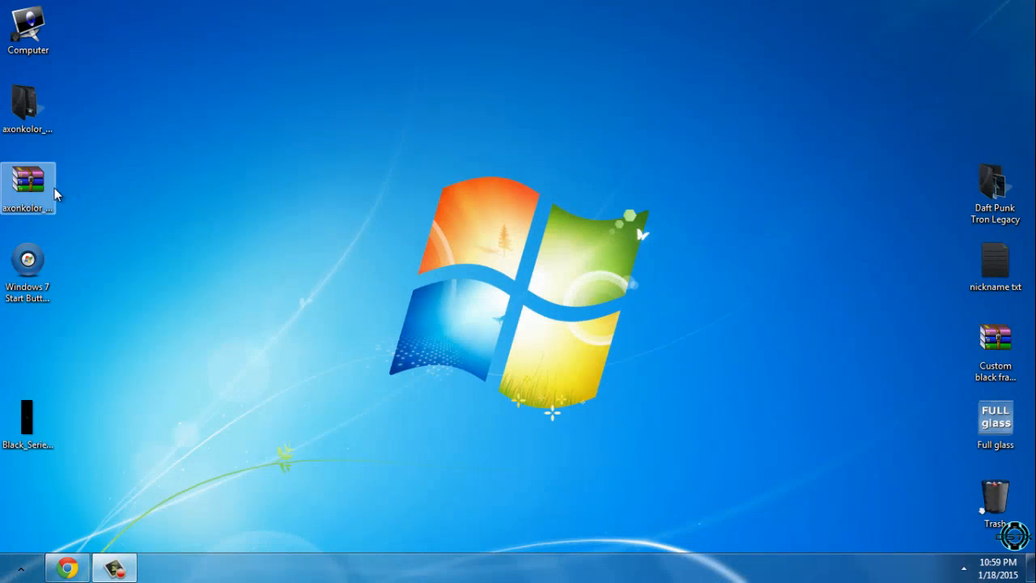
mouse_move(188, 171)
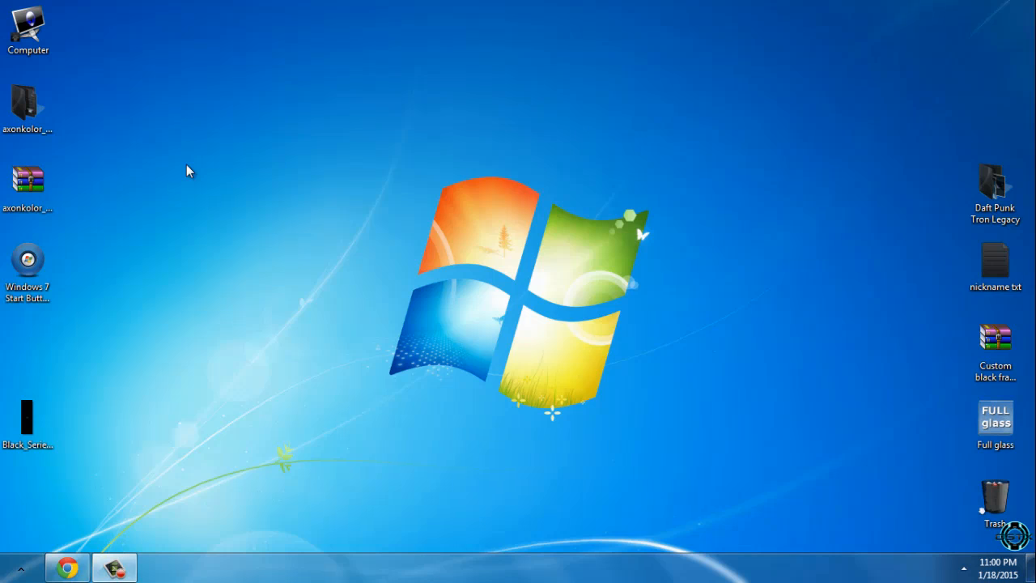
mouse_move(31, 157)
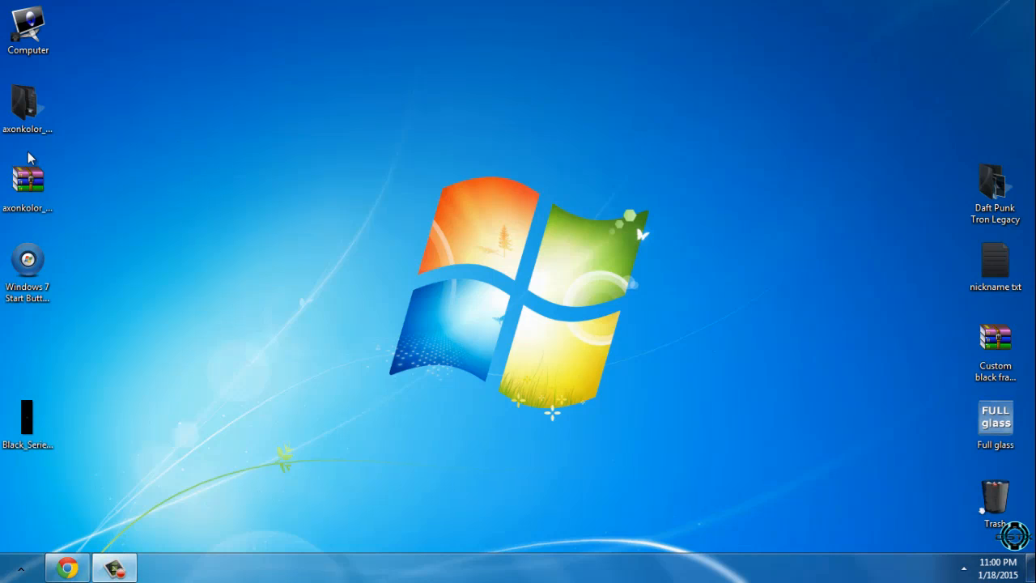
click(28, 178)
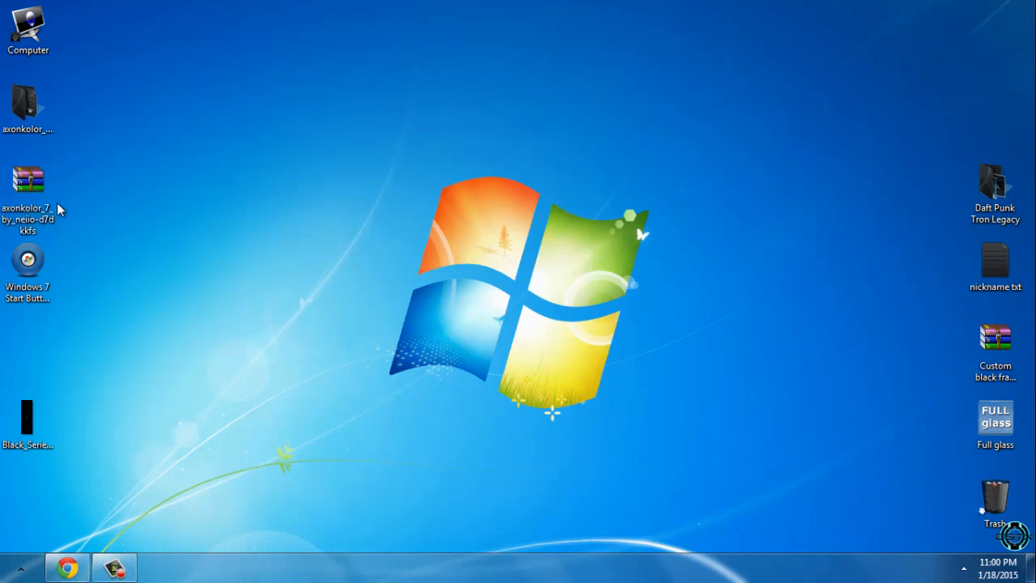
click(28, 263)
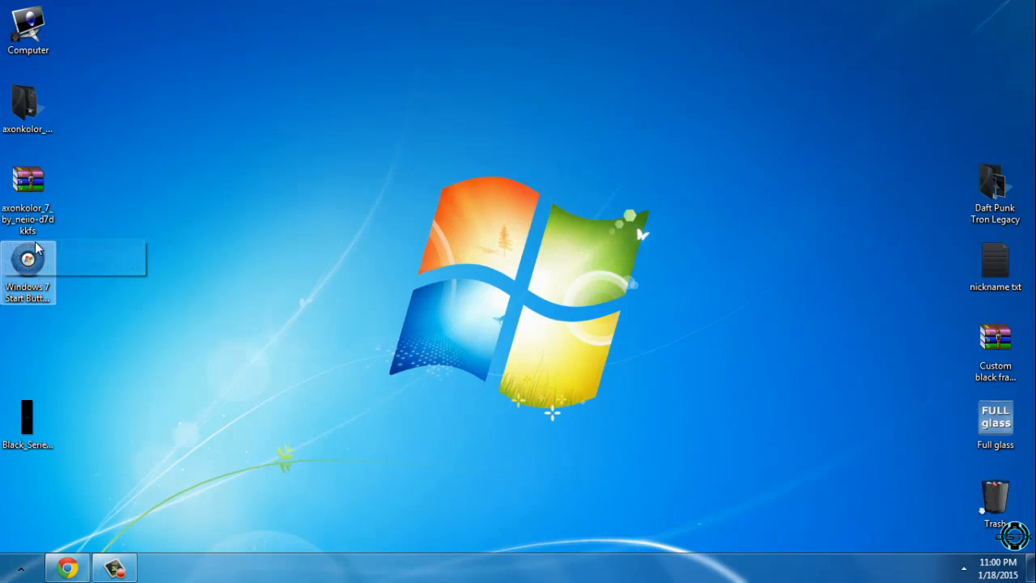
right_click(28, 186)
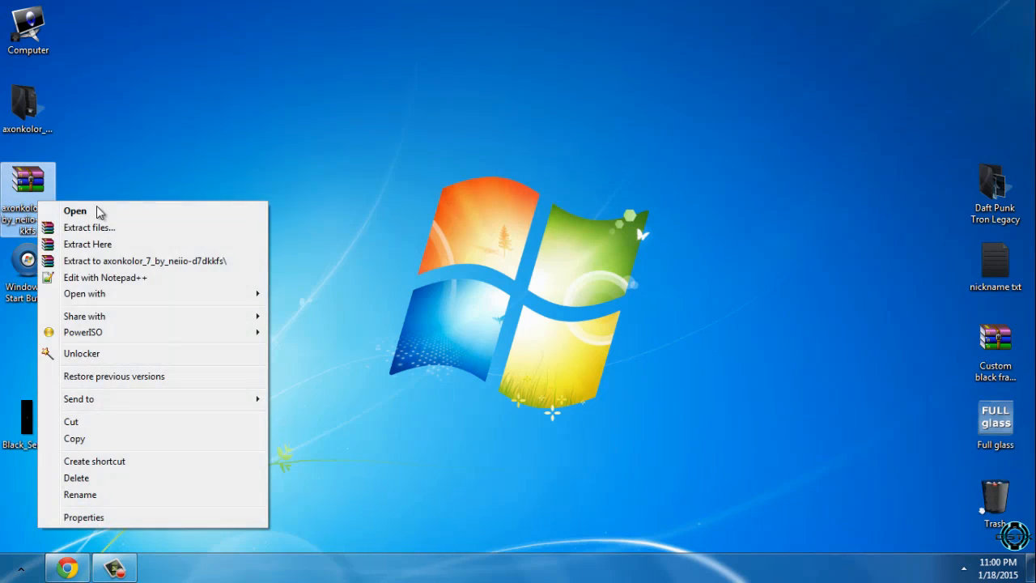
mouse_move(162, 268)
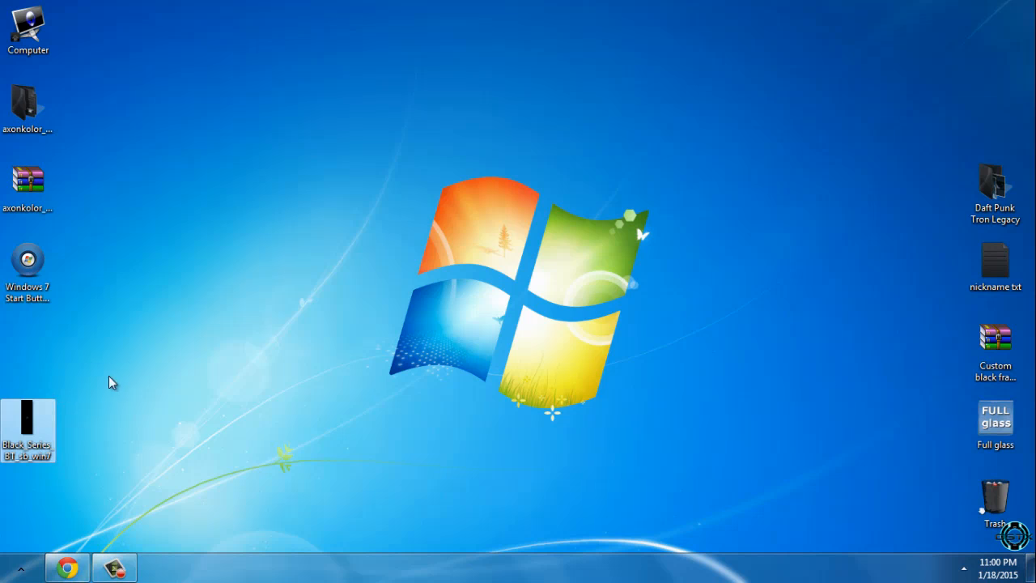
click(28, 106)
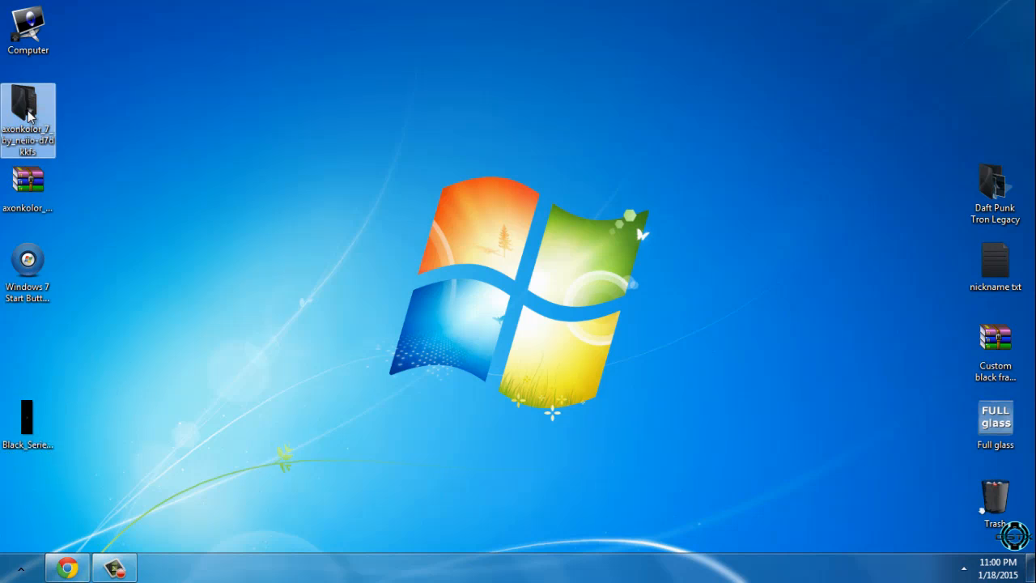
Step: Open the extracted axonkolor folder and view the Preview and STARTBUTTON images
double_click(28, 120)
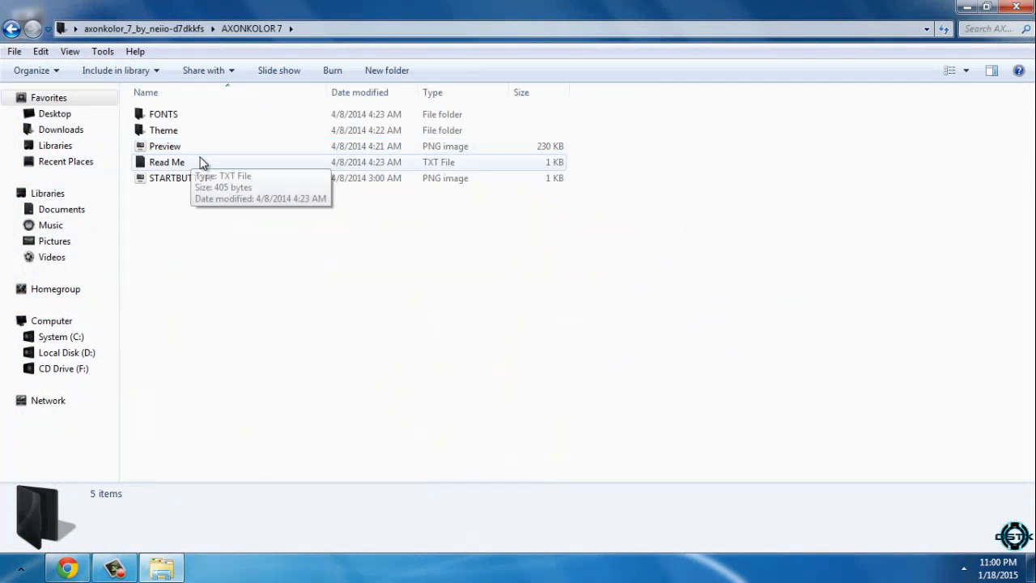
click(165, 146)
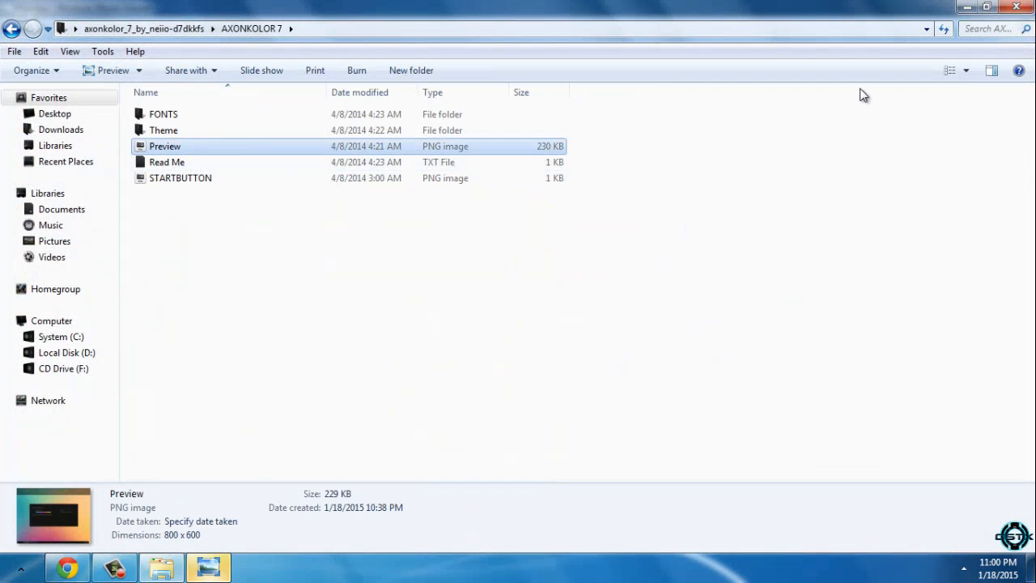
double_click(164, 145)
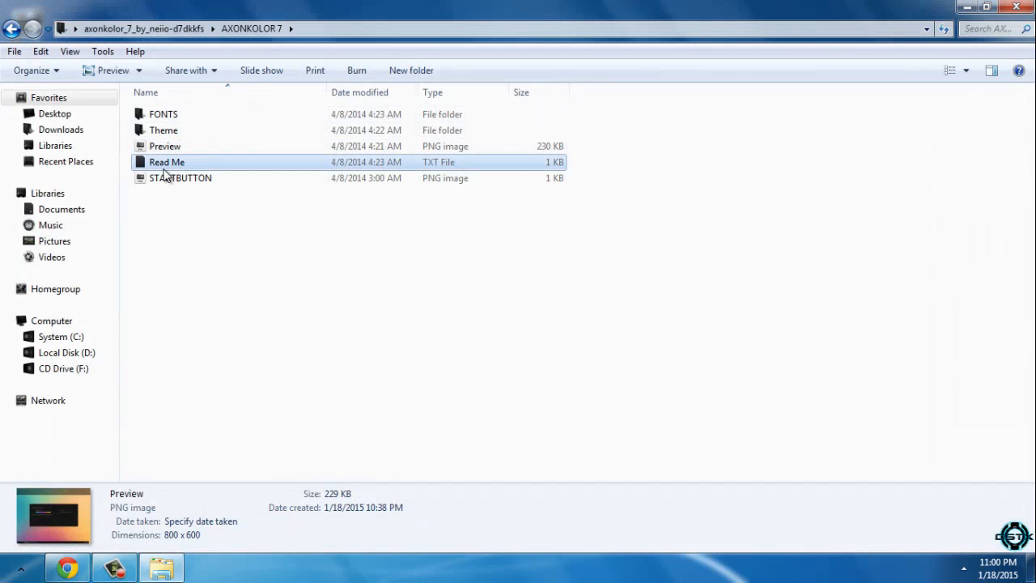
click(181, 178)
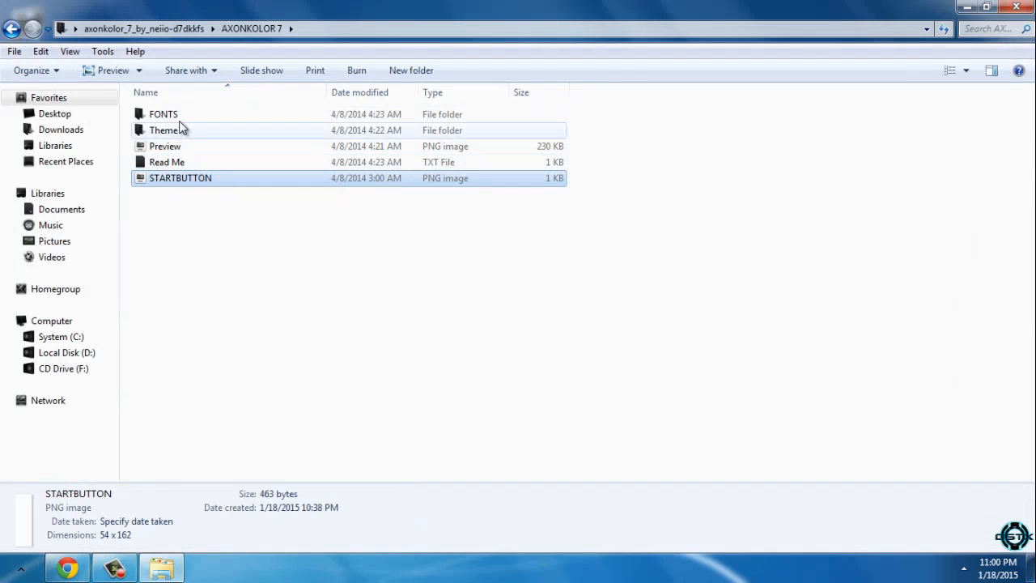
Step: Open the FONTS folder, select its three font files, then return to AXONKOLOR 7
double_click(164, 113)
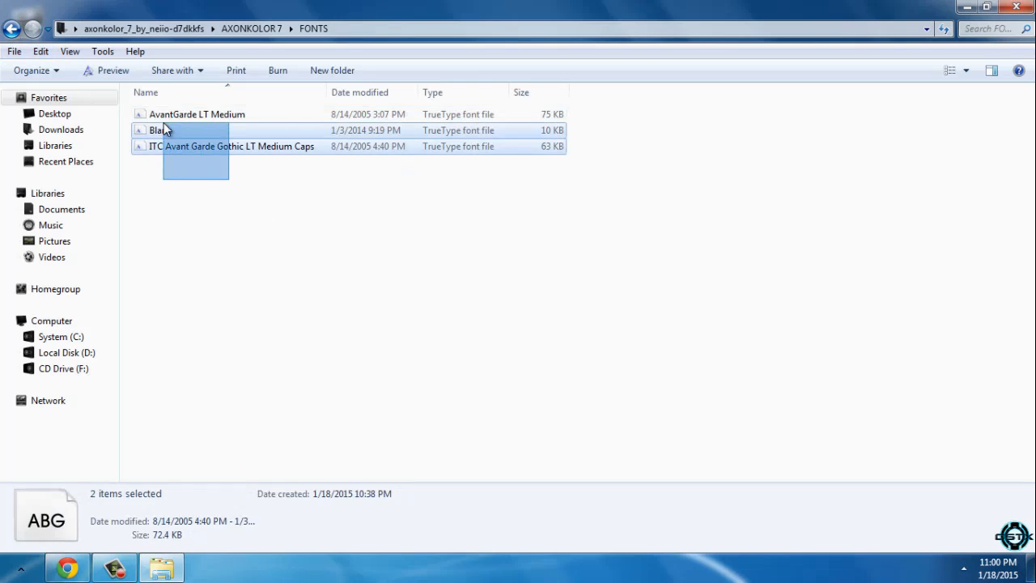
click(197, 114)
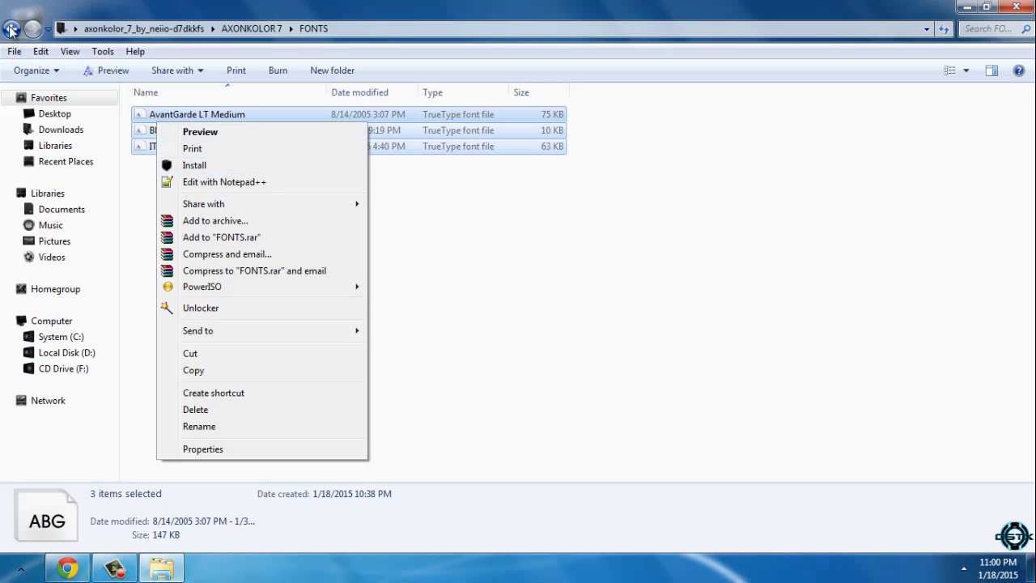
click(12, 28)
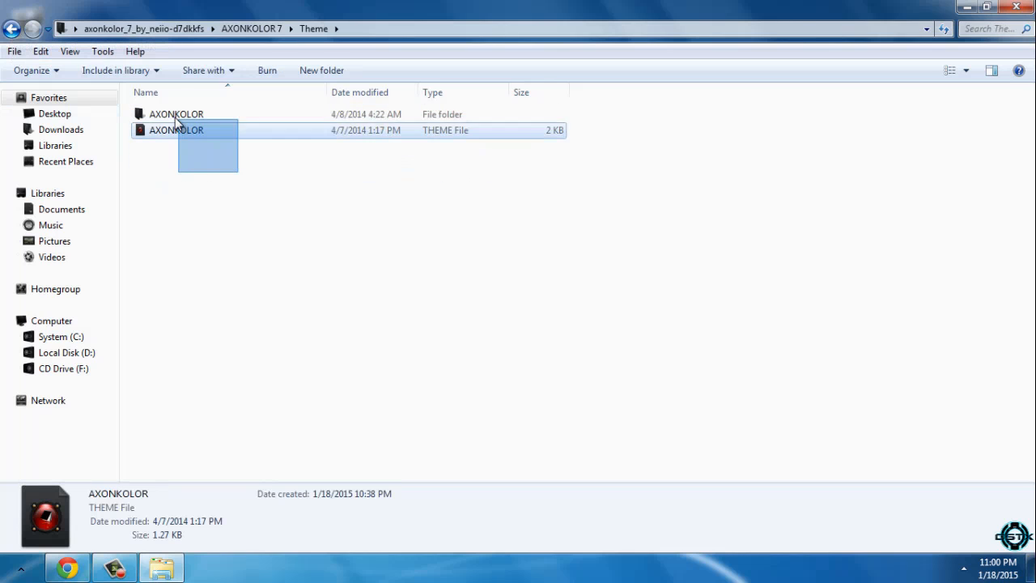
click(60, 336)
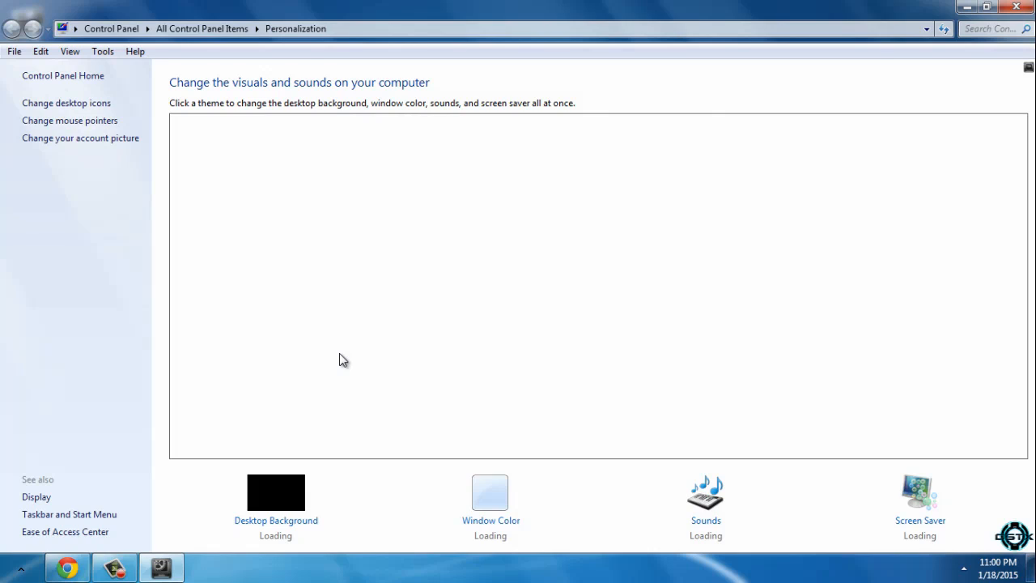
mouse_move(370, 295)
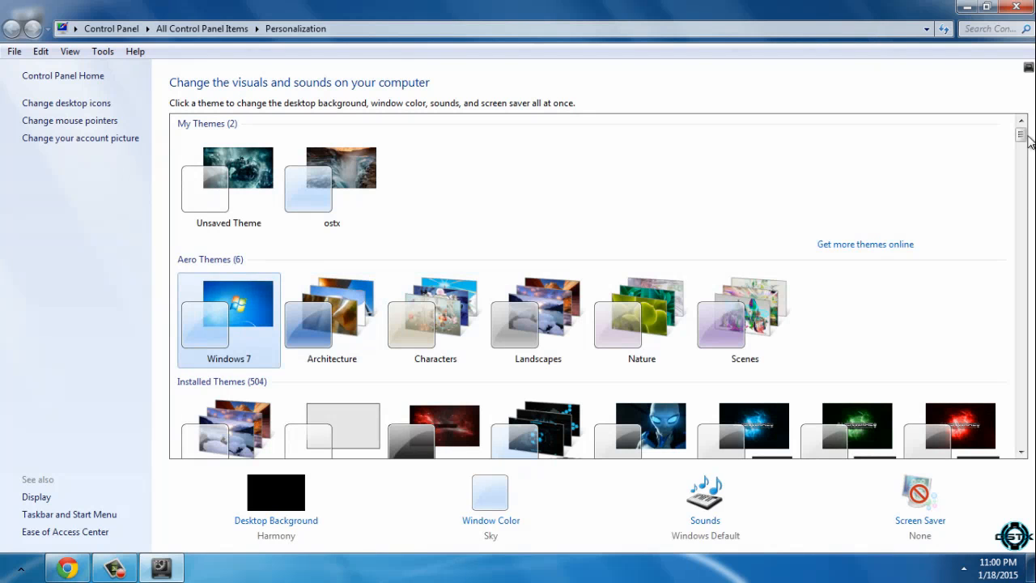
Step: Apply the AXONKOLOR theme from the installed themes list in Personalization
scroll(down, 3)
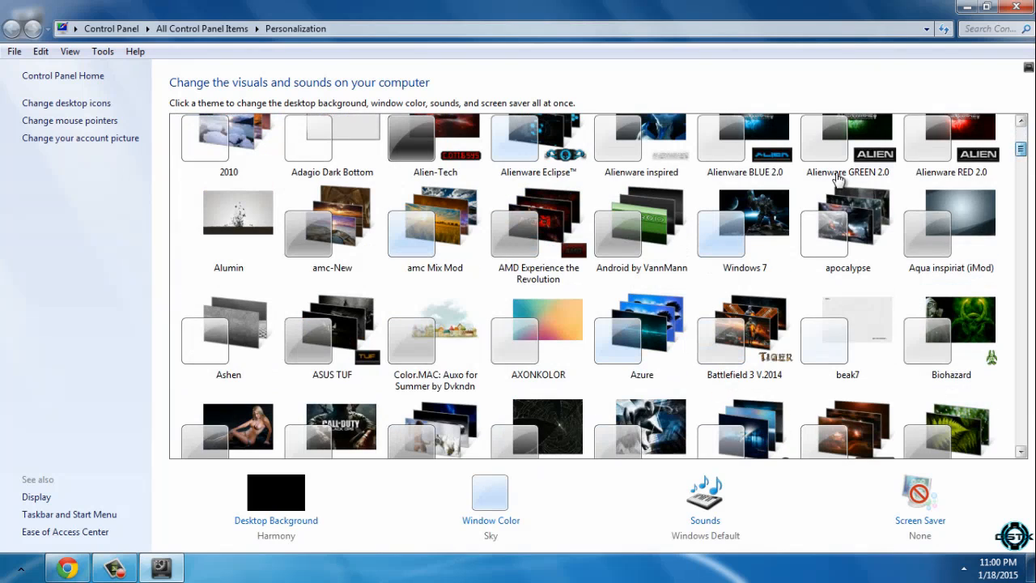
click(640, 324)
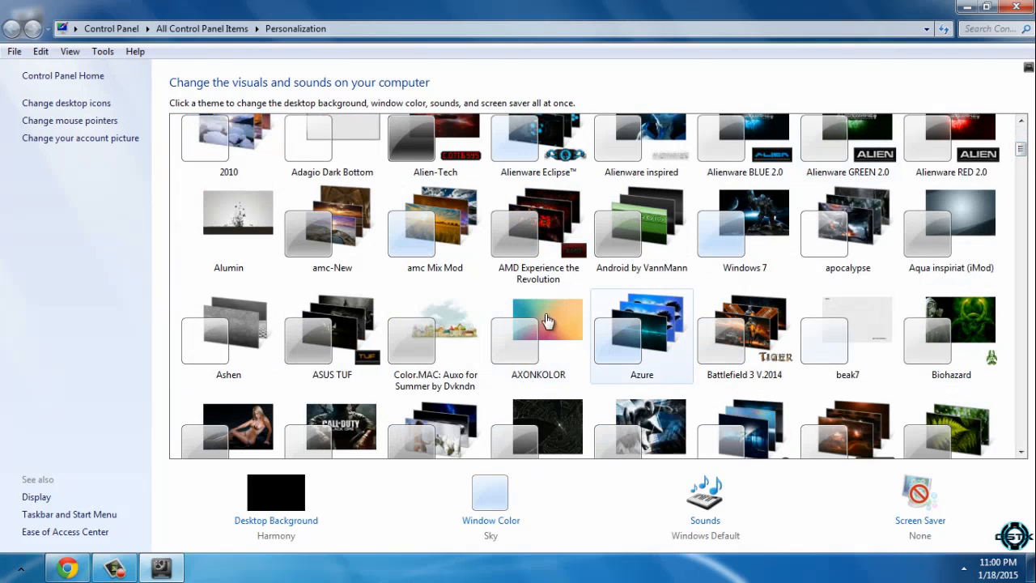
click(537, 328)
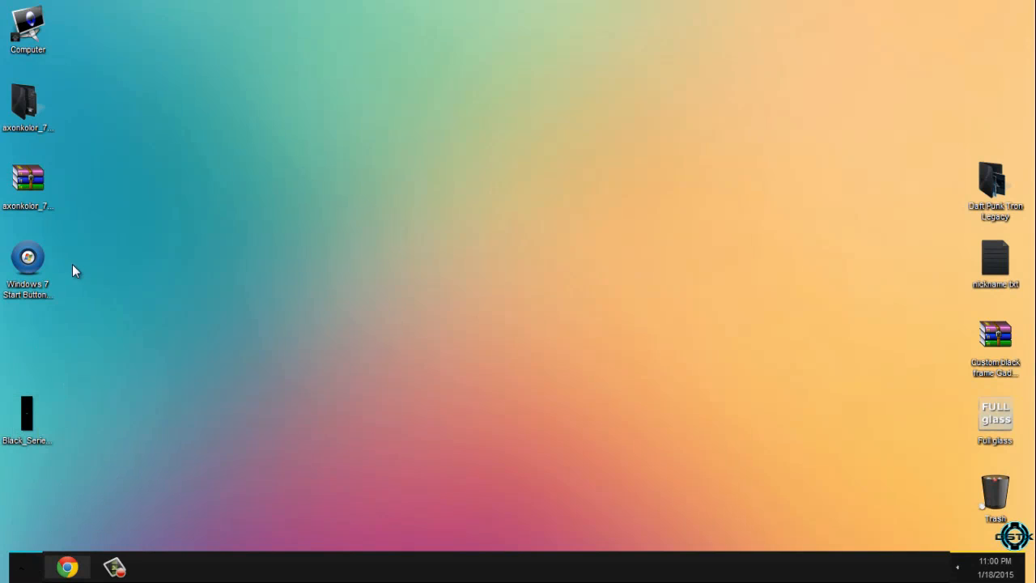
Step: Launch Start Button Changer and apply Black_Series_BT_sb_win7.bmp as the start button
double_click(28, 267)
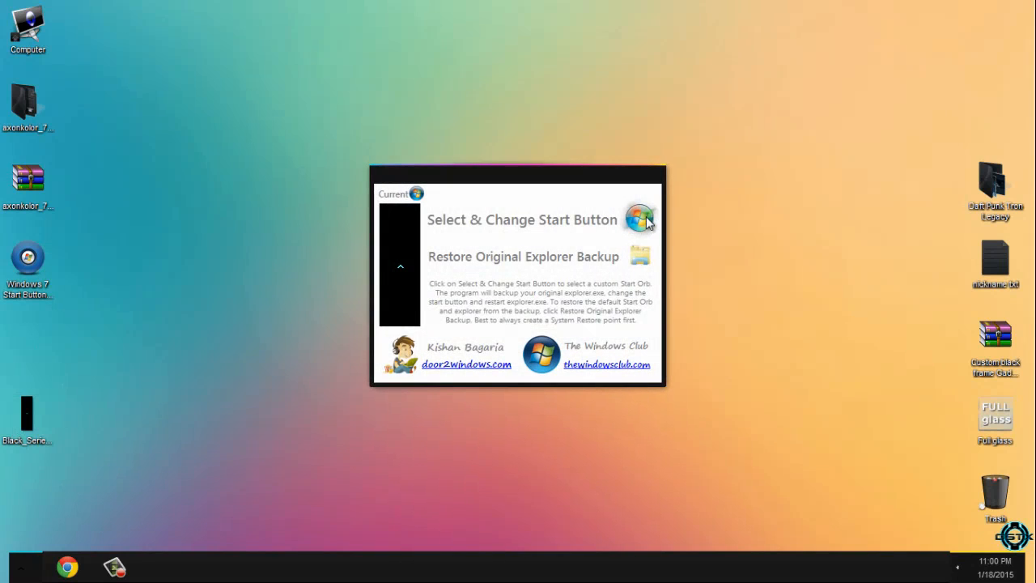
click(639, 219)
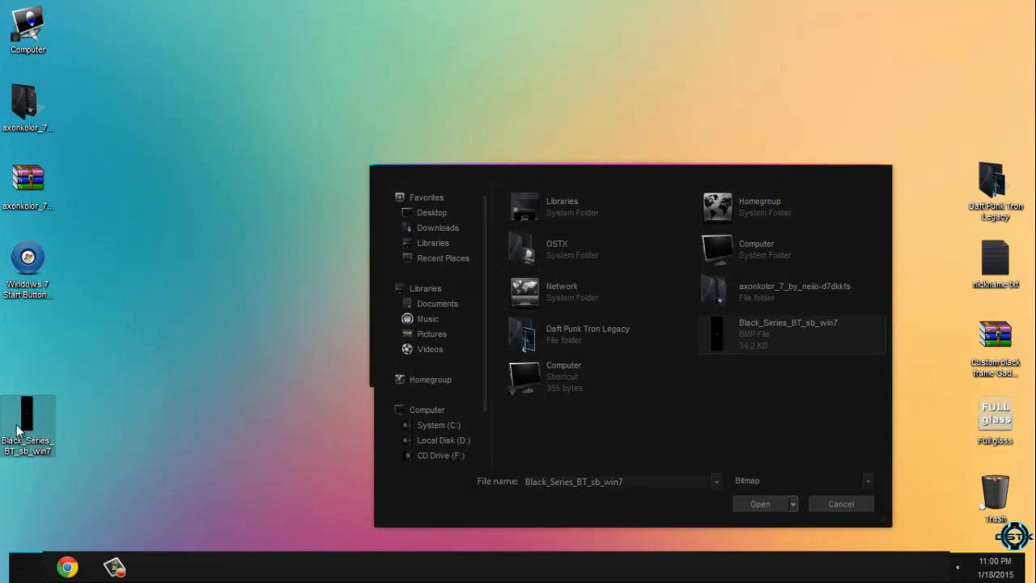
mouse_move(57, 432)
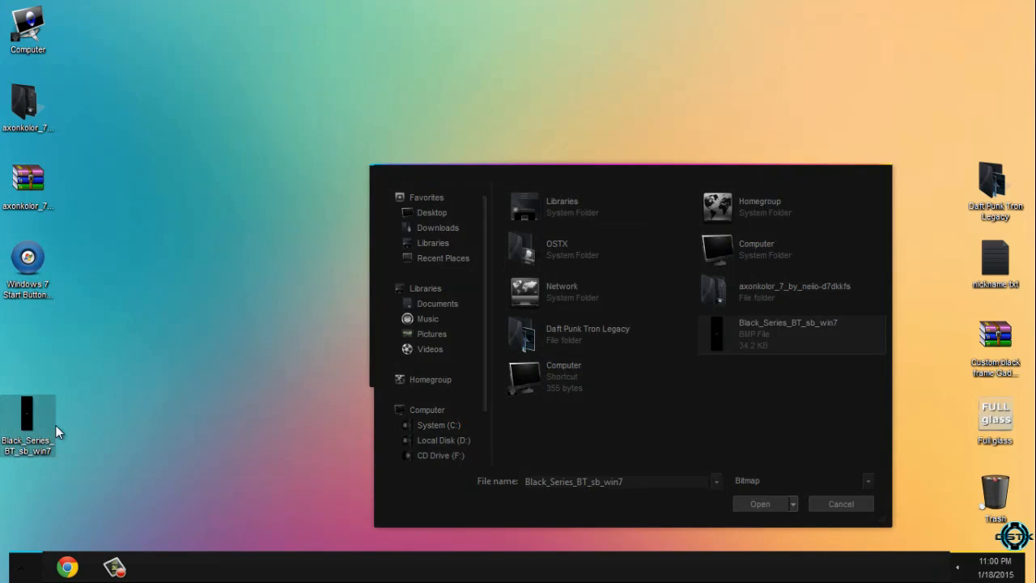
mouse_move(841, 503)
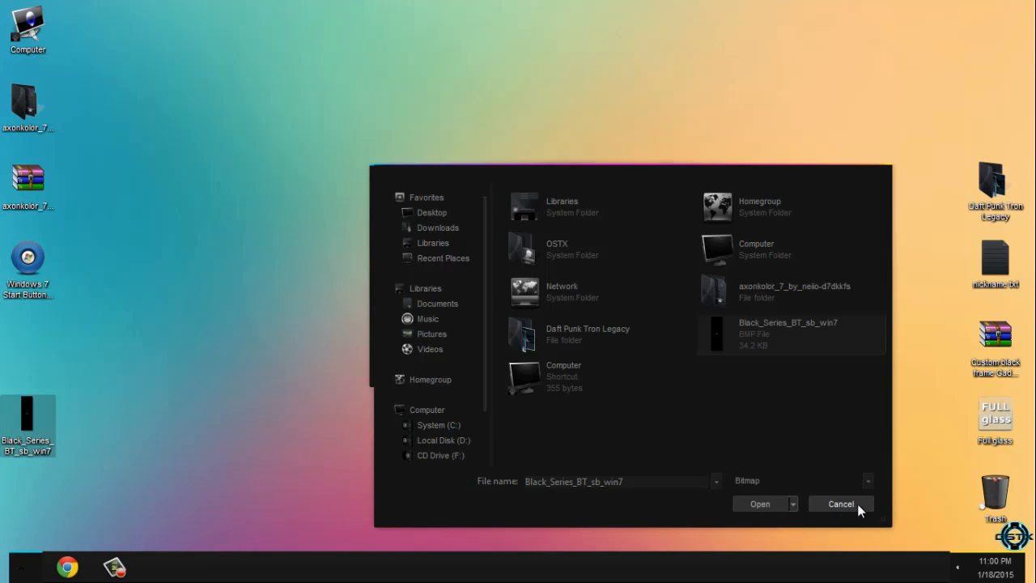
click(840, 503)
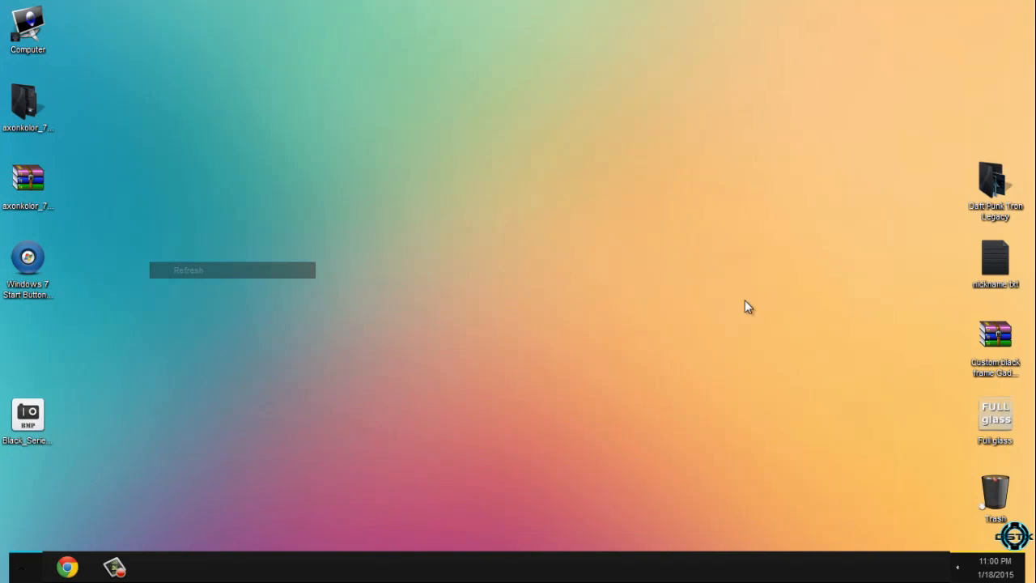
Step: Open and close Computer, then enable the Full glass transparency effect
double_click(28, 28)
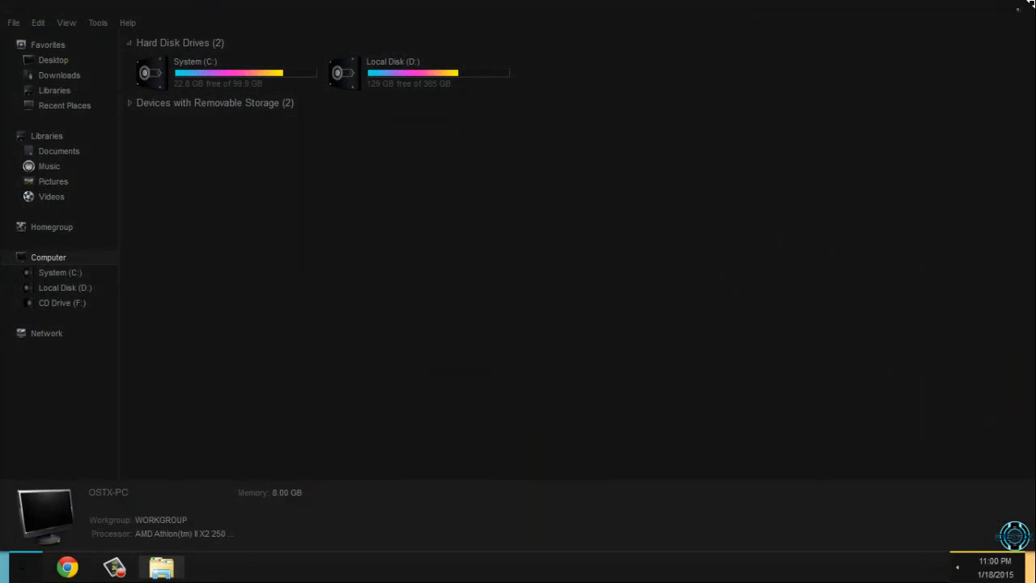
click(1028, 7)
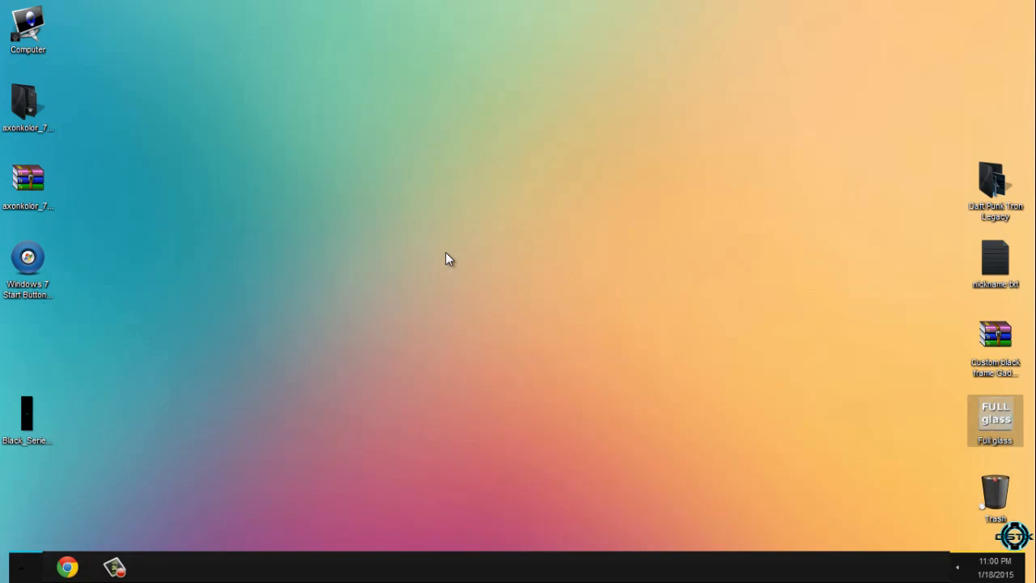
double_click(27, 24)
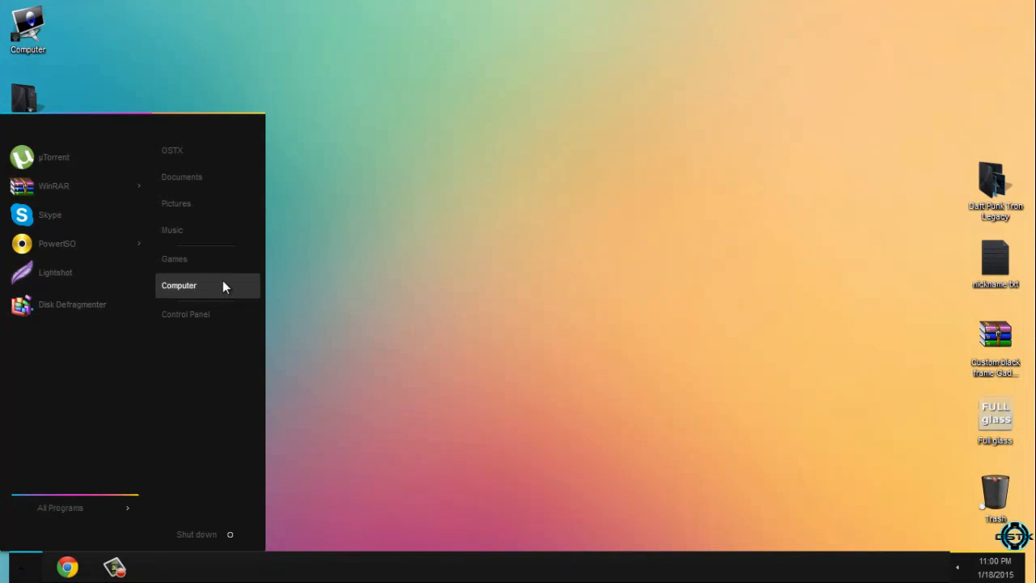
Step: Open Computer from the dark Start menu to check the translucent window
click(179, 285)
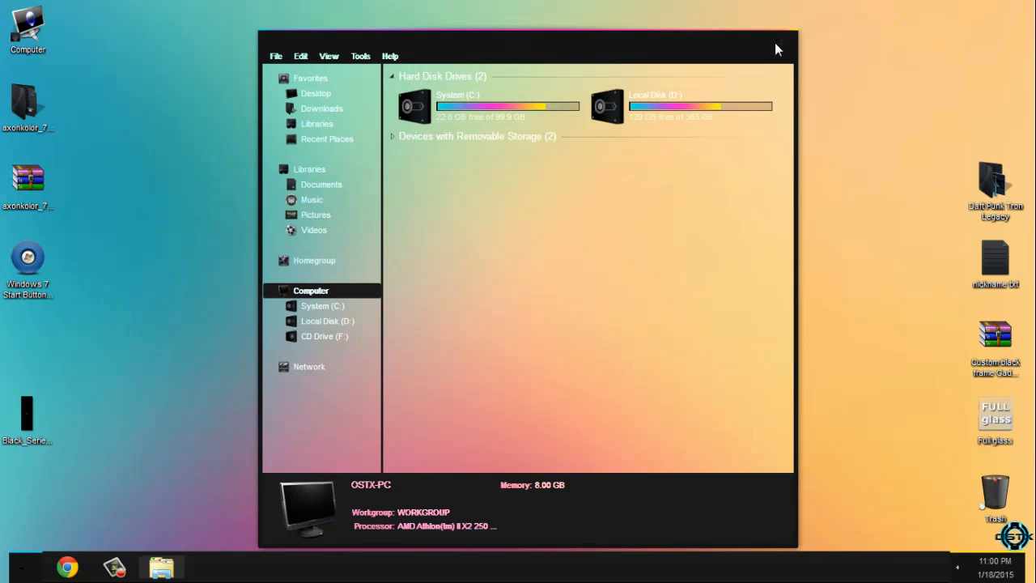
click(20, 567)
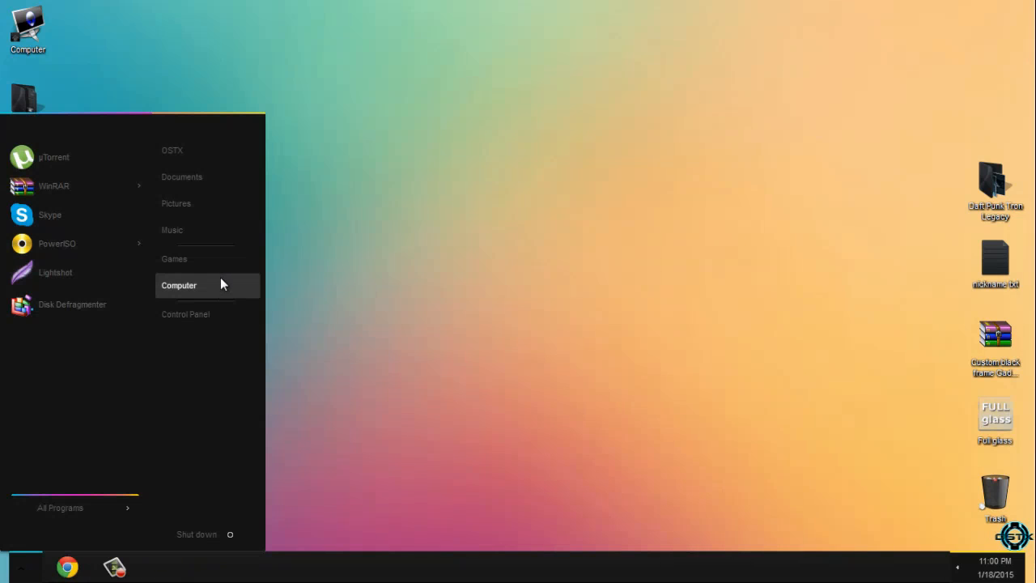
click(178, 284)
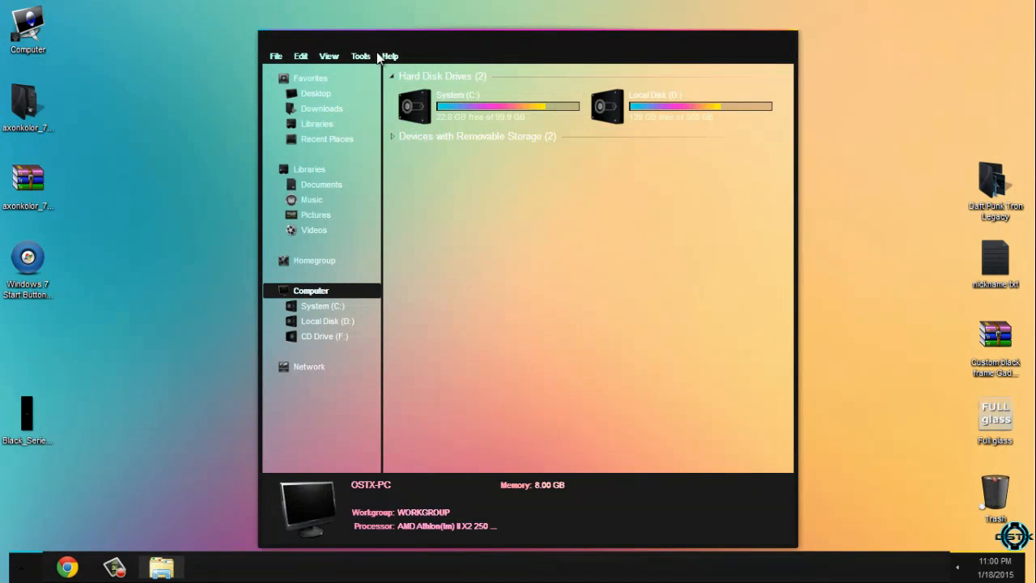
mouse_move(596, 55)
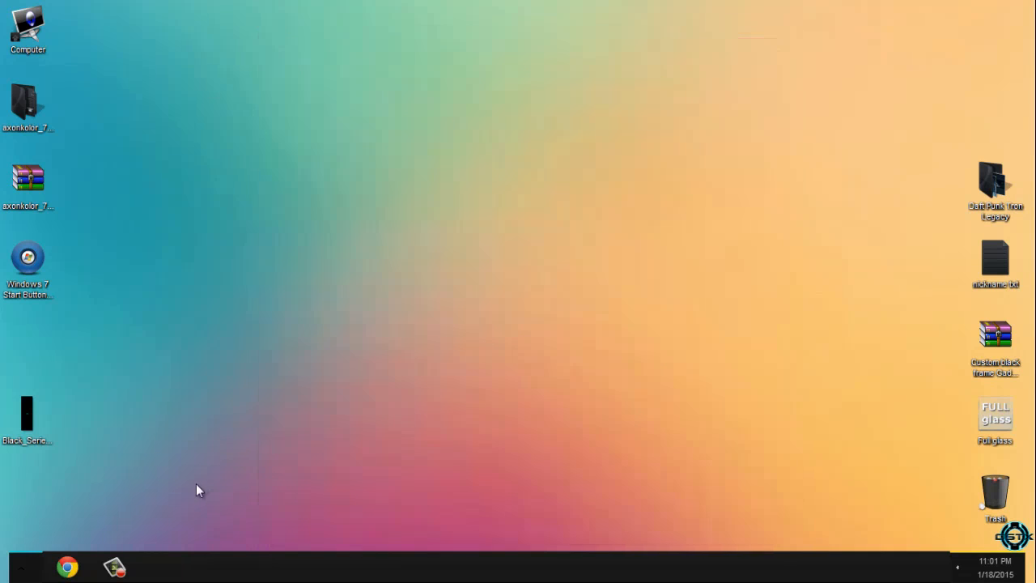
mouse_move(231, 326)
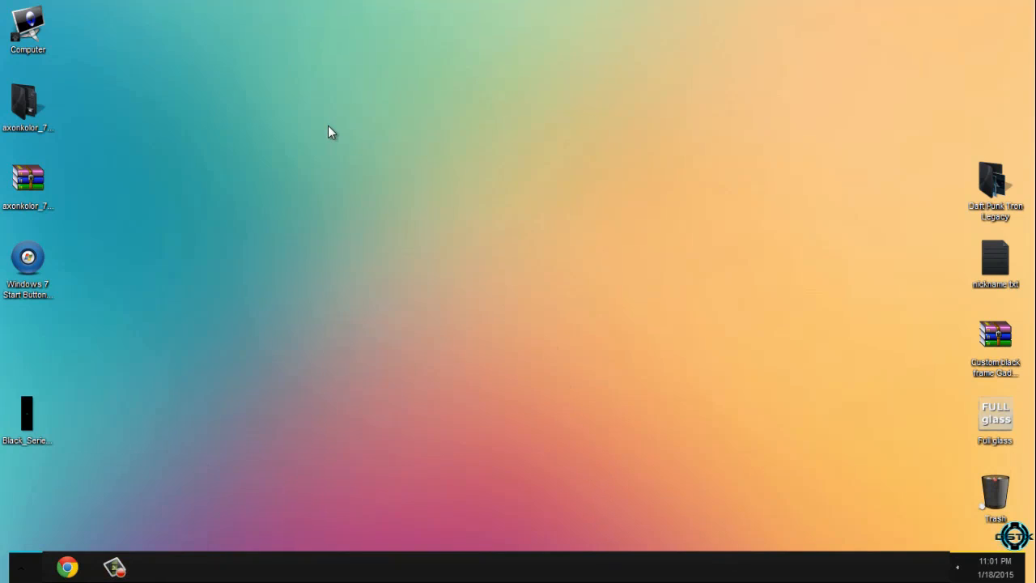
double_click(27, 29)
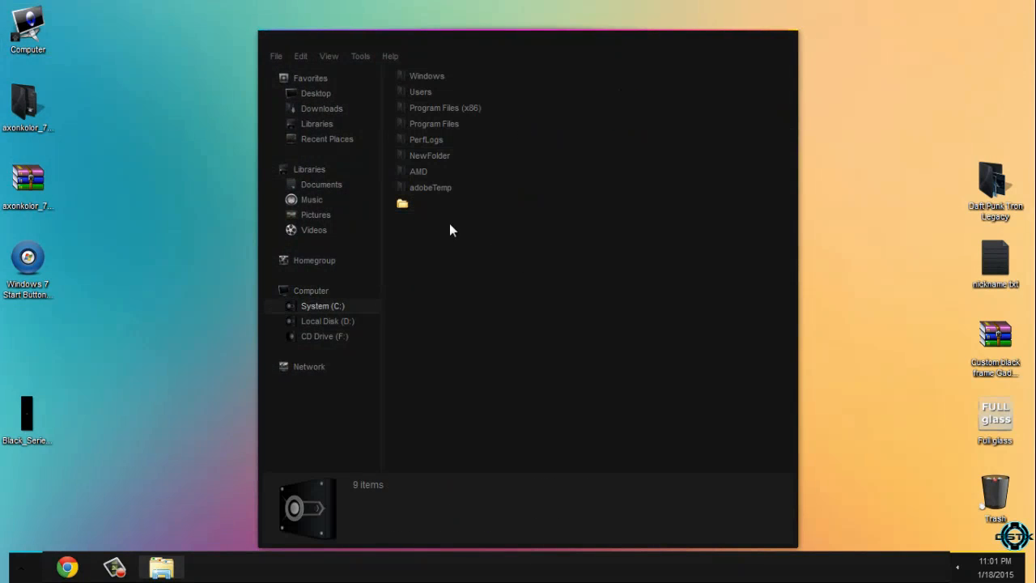
mouse_move(779, 43)
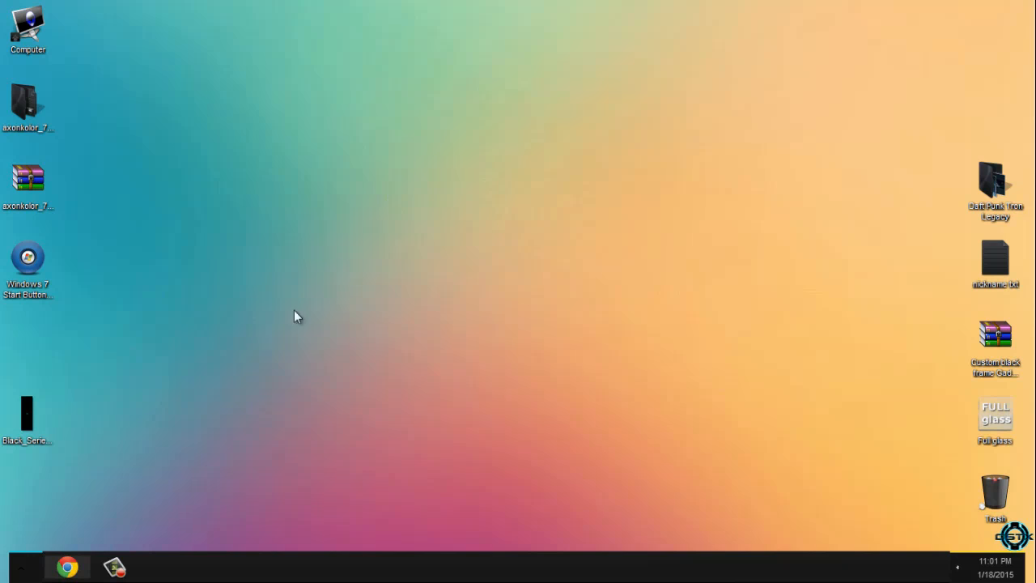
mouse_move(65, 205)
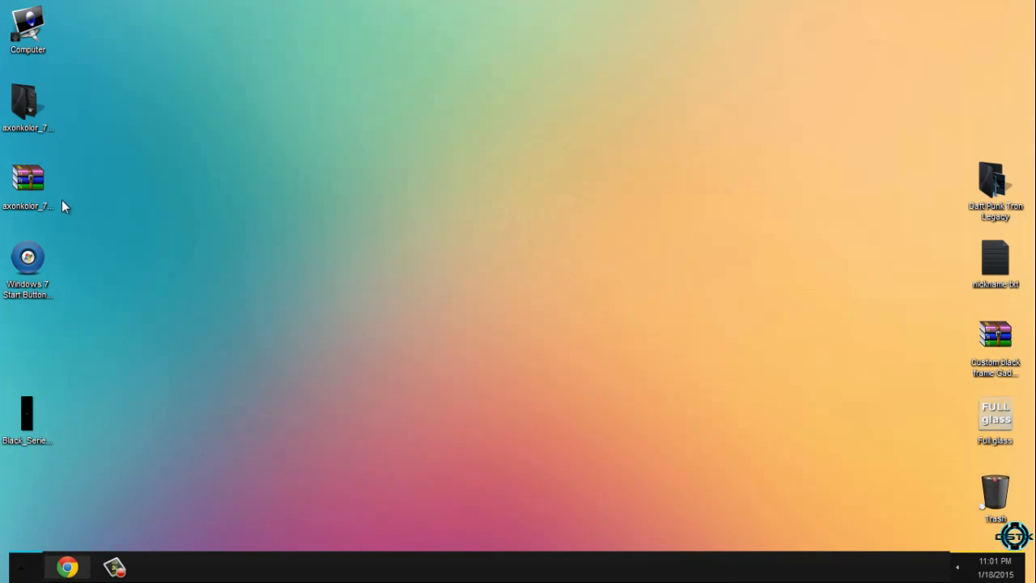
click(27, 105)
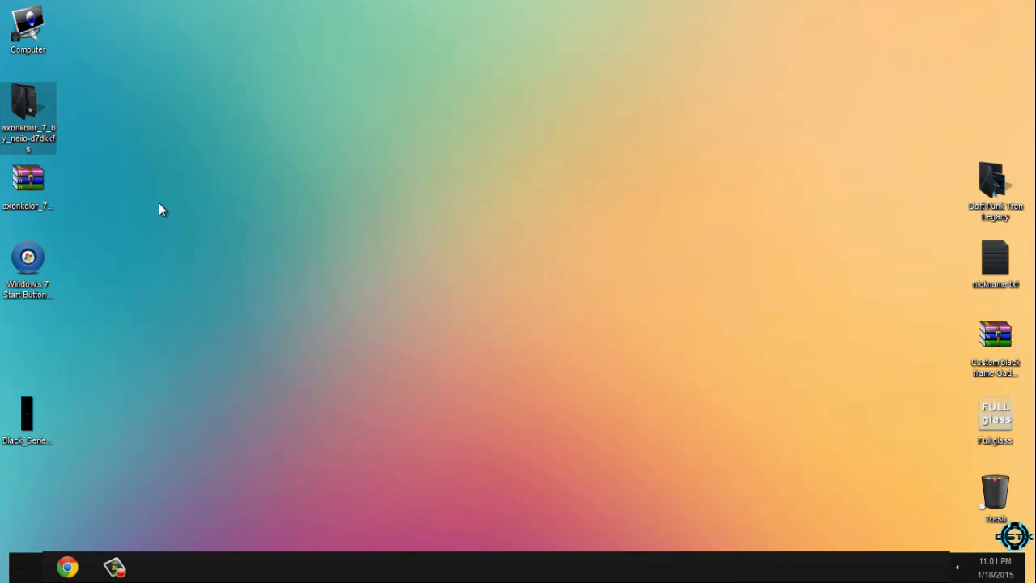
mouse_move(148, 207)
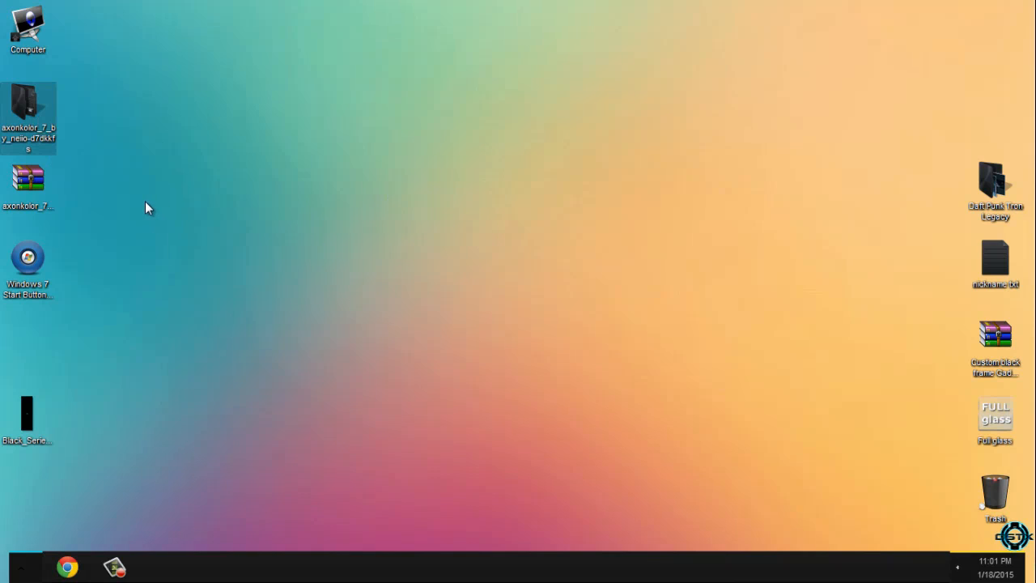